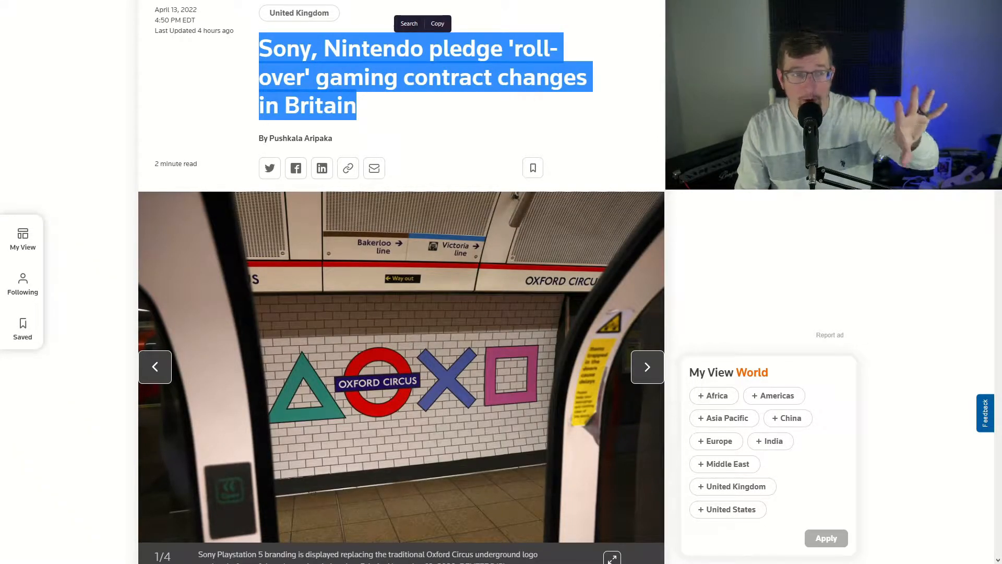
scroll("down", 3)
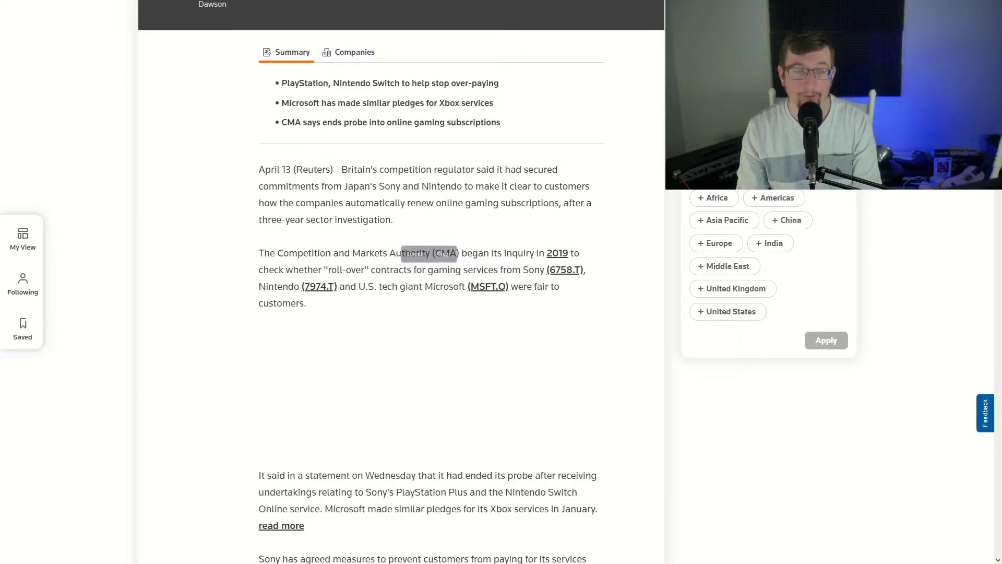
scroll("down", 3)
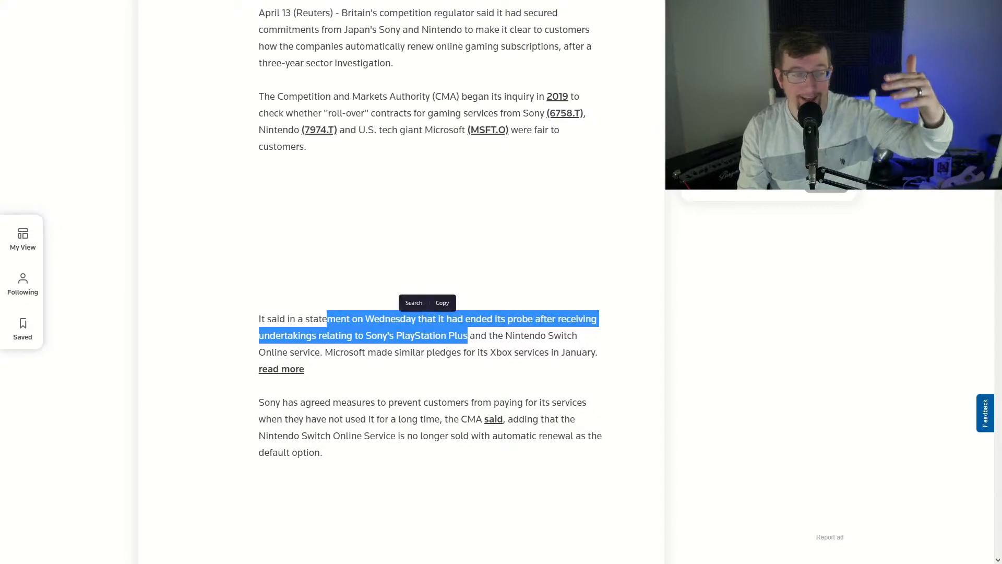
scroll("down", 3)
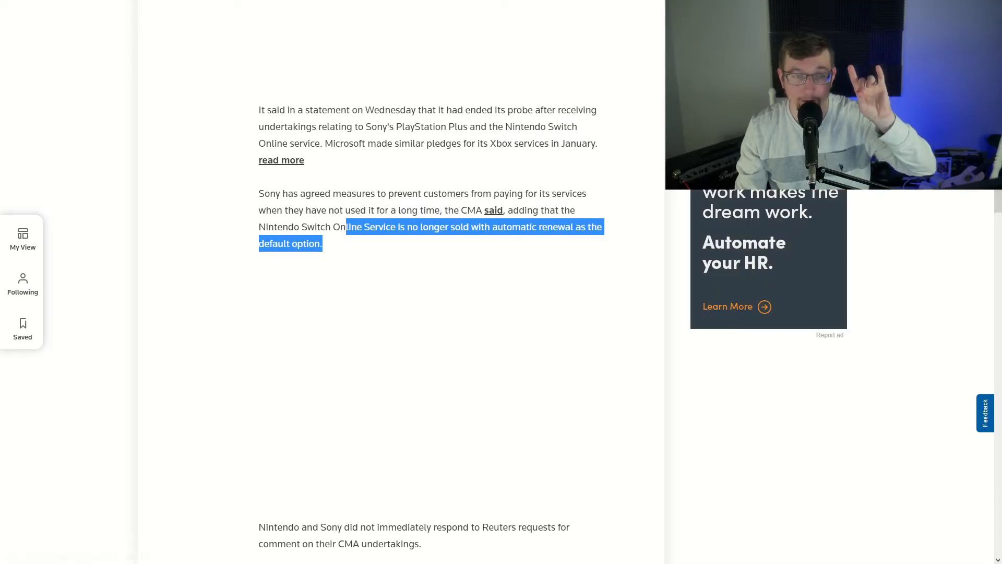
scroll("down", 3)
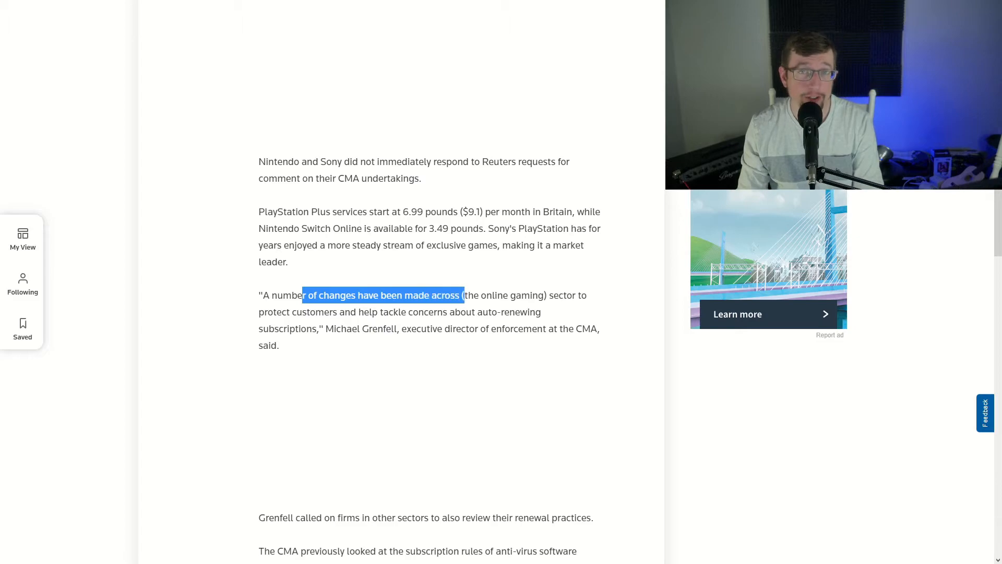